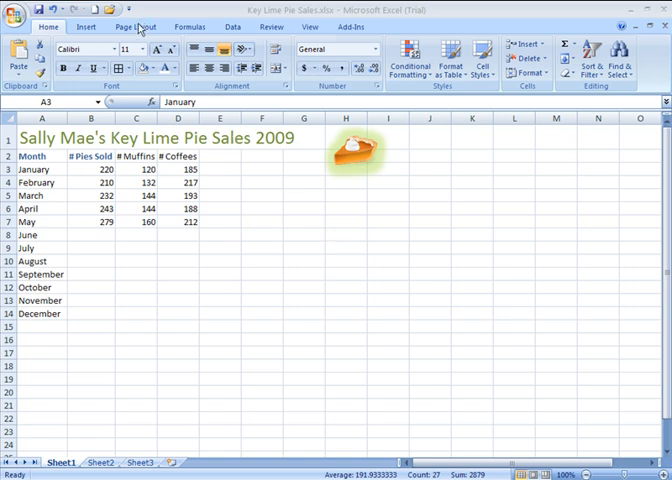
Step: Switch the ribbon from Home to the Page Layout options
click(130, 20)
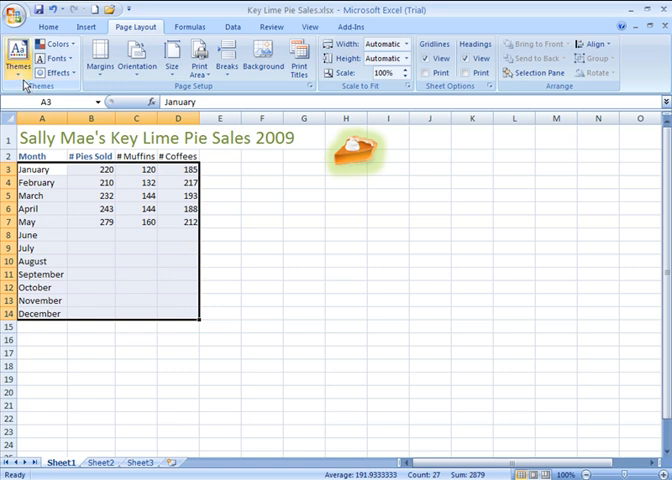
Step: Open the Themes gallery to preview built-in document themes on the sales sheet
click(20, 57)
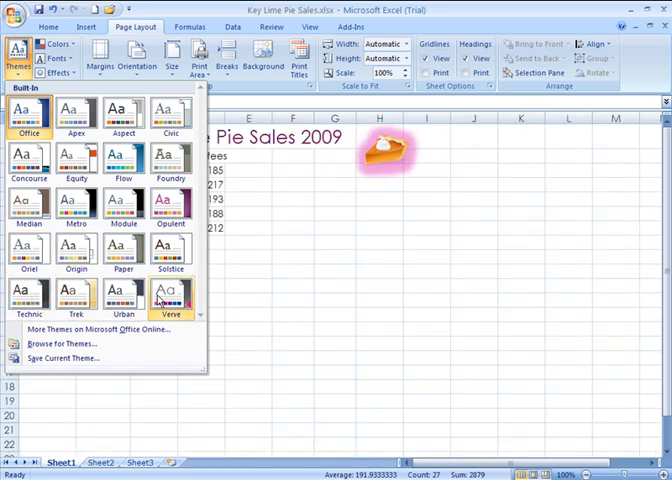
mouse_move(169, 160)
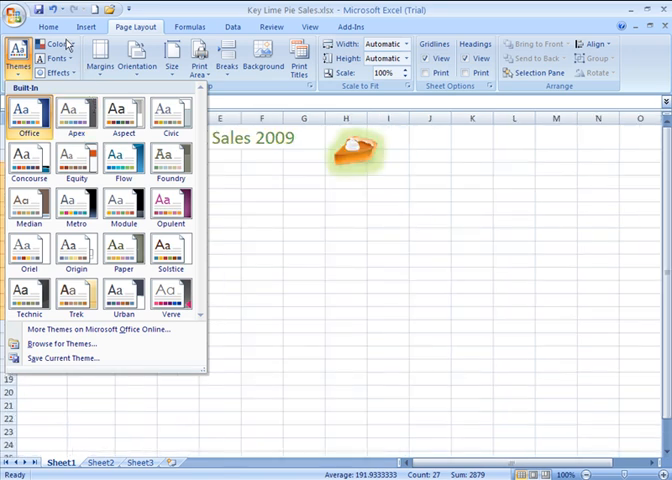
Step: Open the Colors dropdown showing the built-in theme colour schemes
click(56, 43)
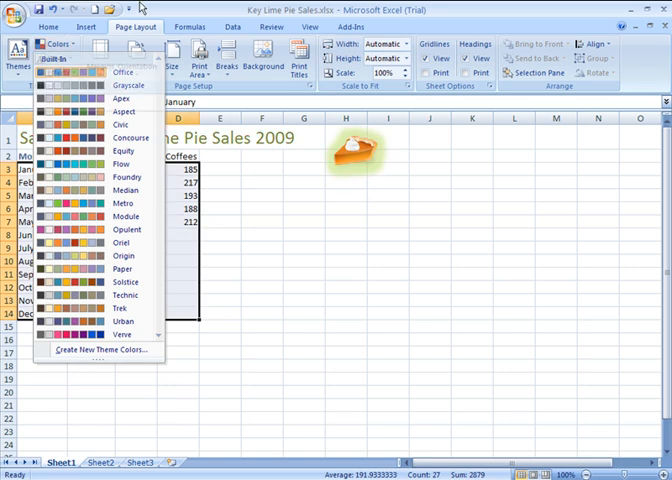
Step: Open the theme Fonts dropdown and scroll through the font pairings
click(48, 58)
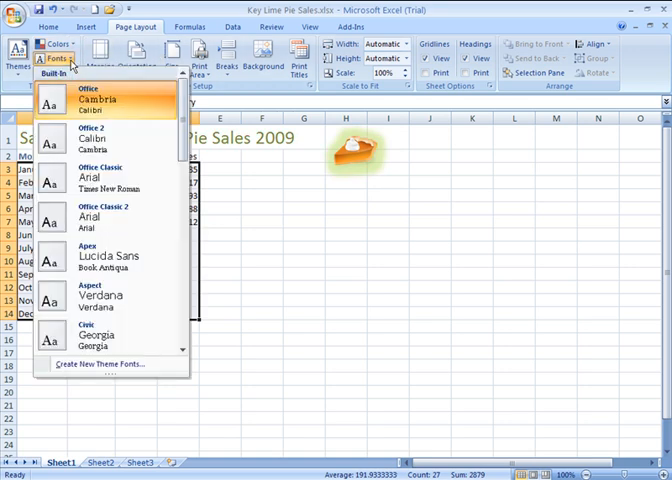
mouse_move(90, 148)
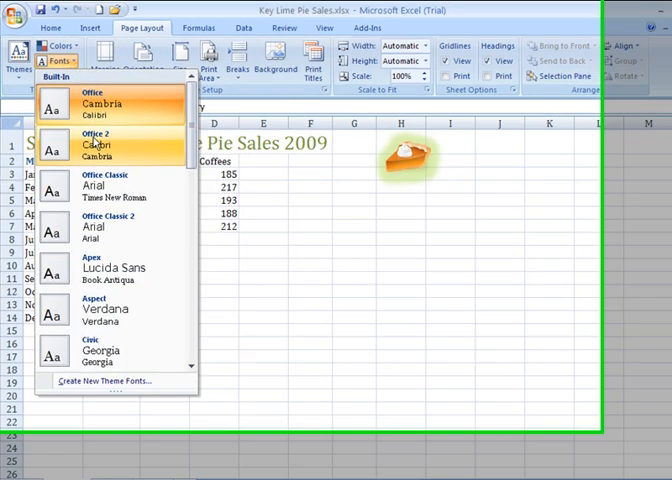
mouse_move(113, 214)
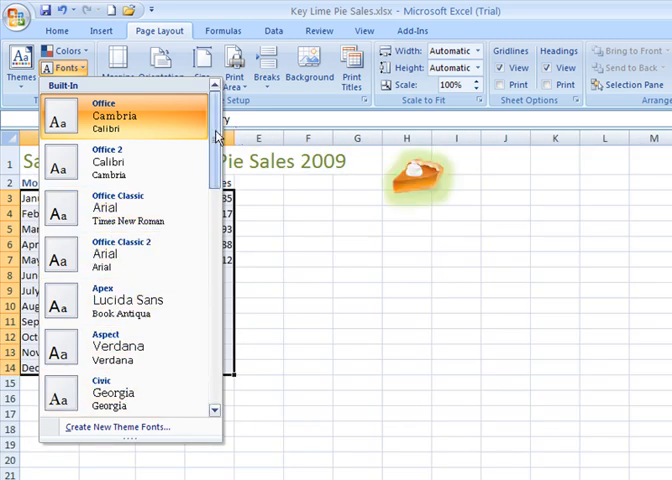
scroll(down, 3)
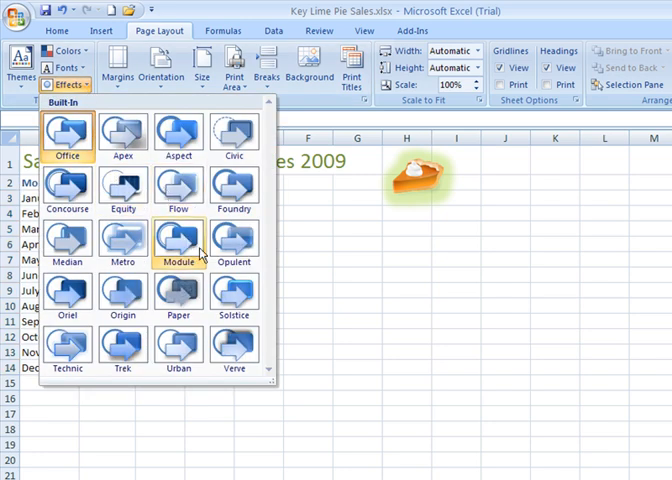
mouse_move(67, 291)
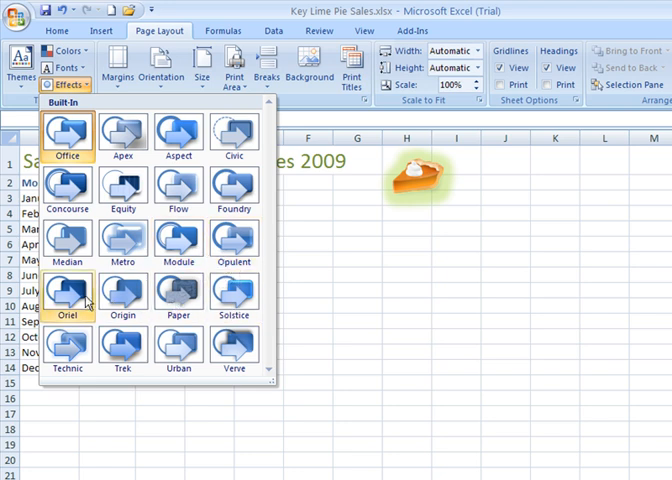
mouse_move(178, 345)
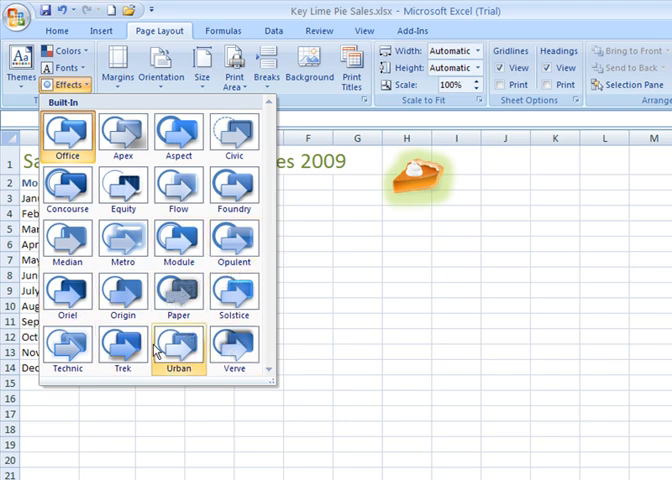
mouse_move(67, 293)
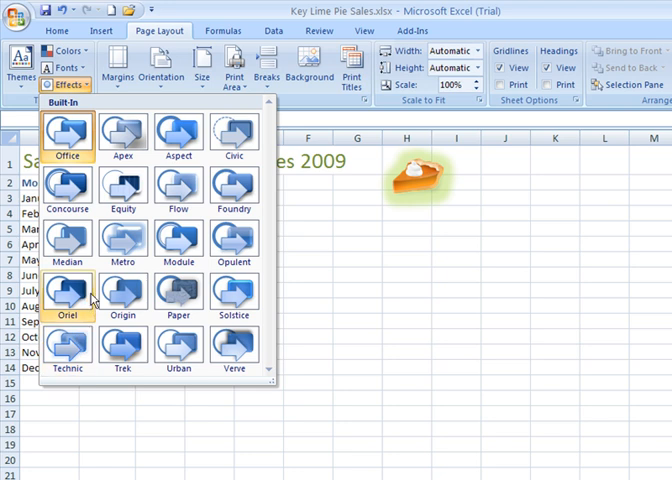
mouse_move(178, 240)
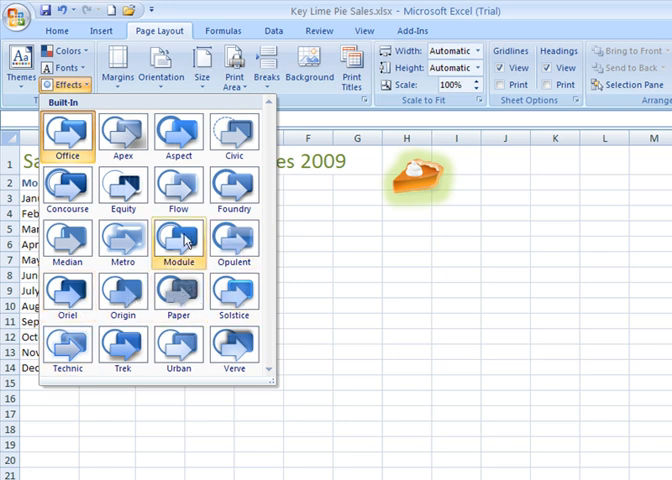
mouse_move(233, 187)
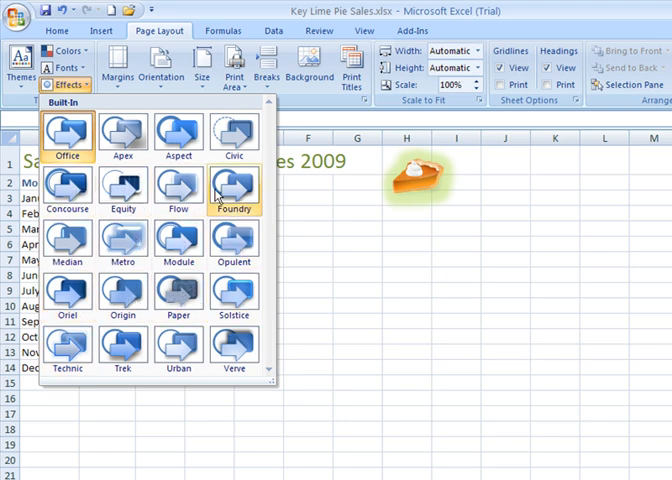
mouse_move(122, 131)
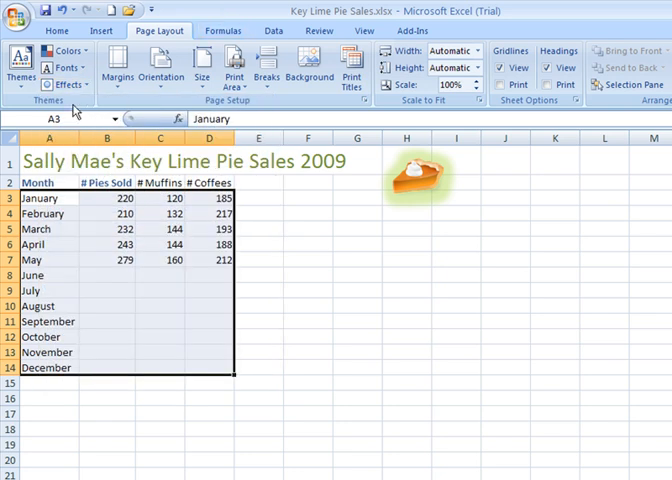
Step: Apply the Civic document theme and select title cell A1
click(23, 62)
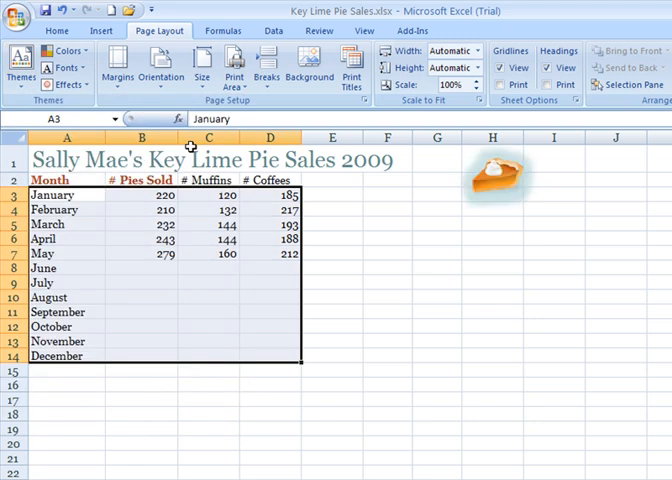
click(207, 297)
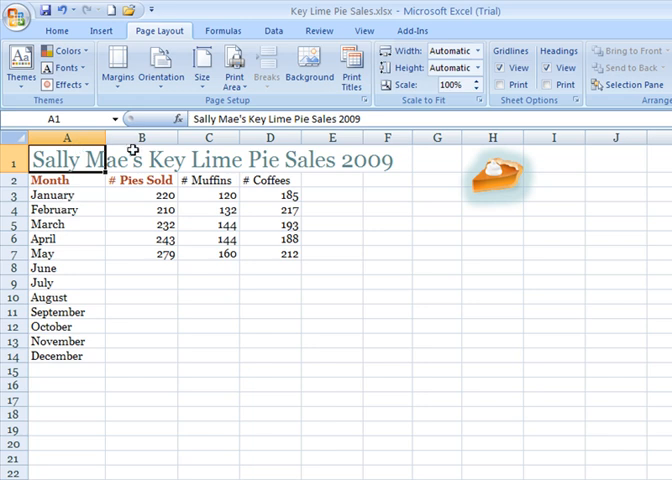
mouse_move(79, 221)
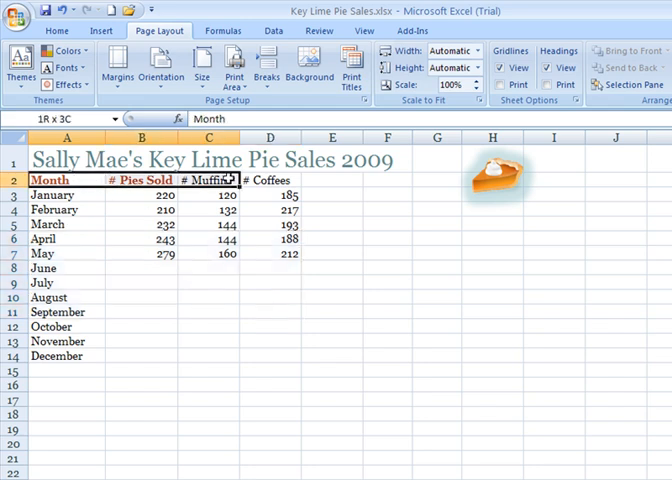
Step: Give the # Muffins and # Coffees headers (C2:D2) the Heading cell style
click(268, 180)
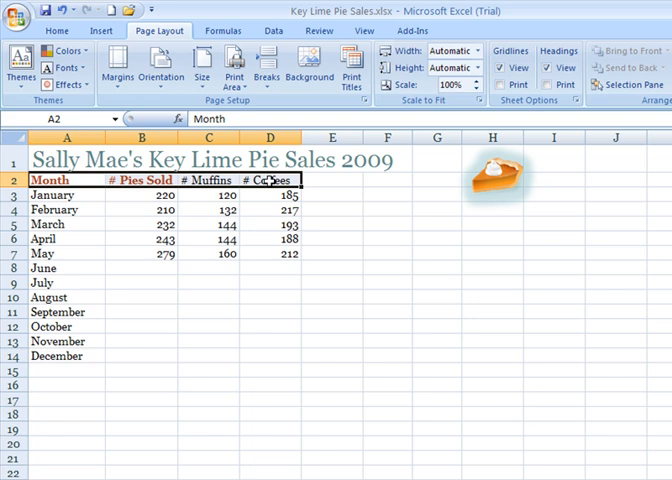
click(208, 180)
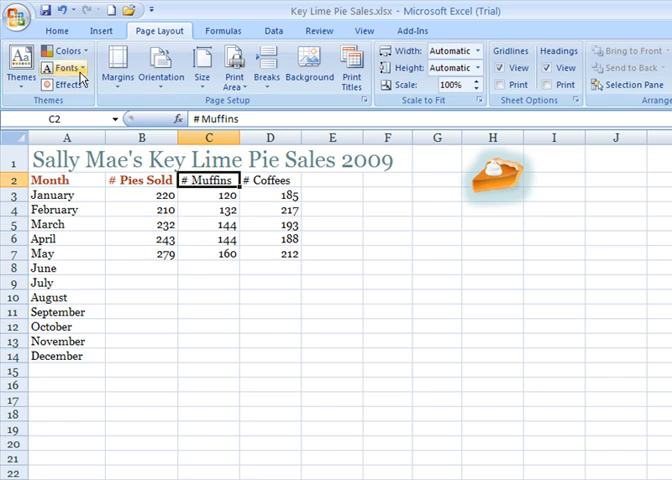
click(57, 31)
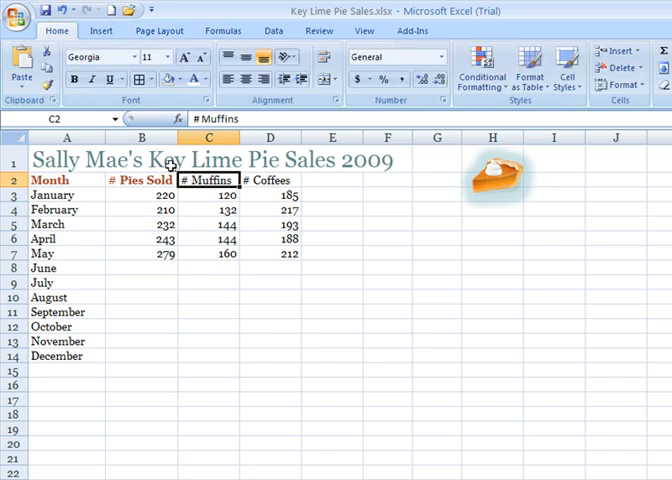
click(55, 180)
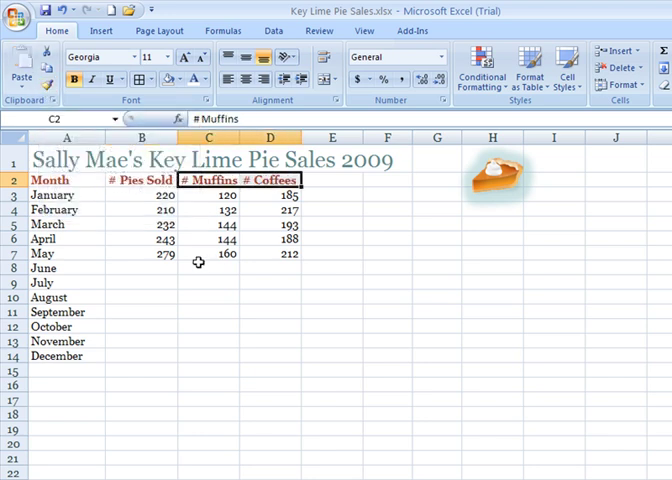
click(207, 268)
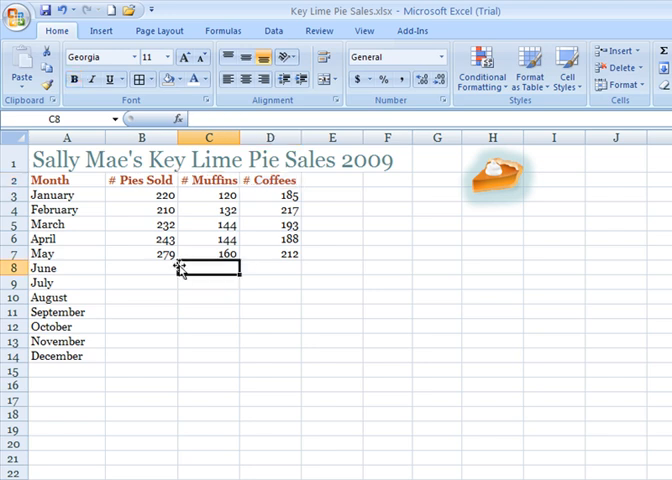
click(141, 223)
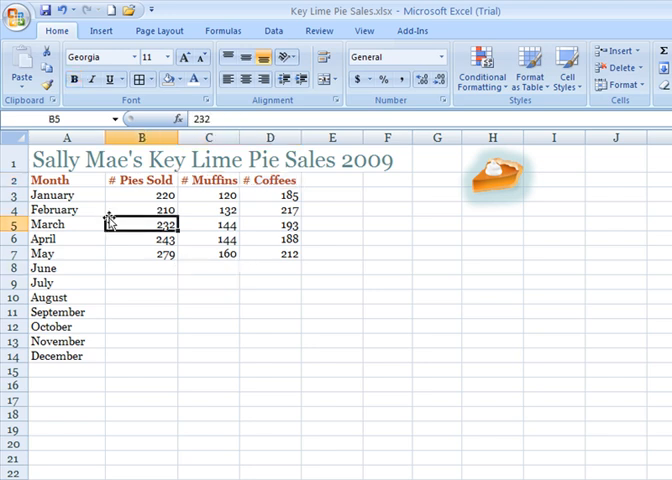
mouse_move(560, 64)
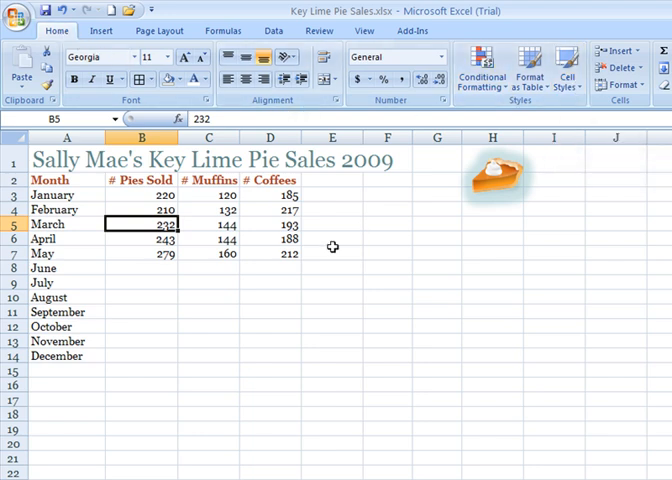
mouse_move(548, 157)
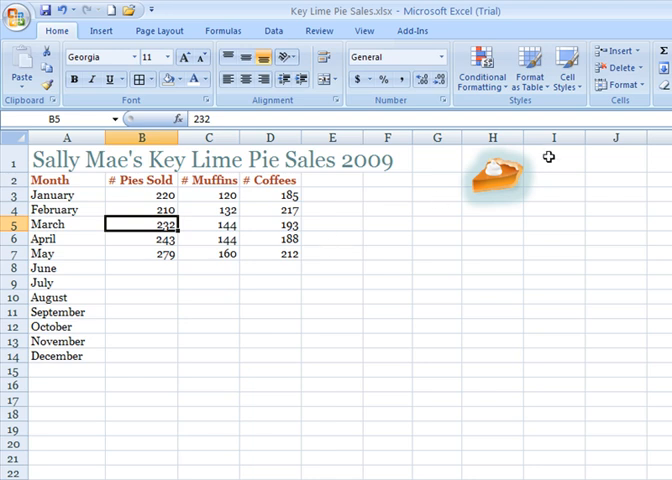
click(560, 65)
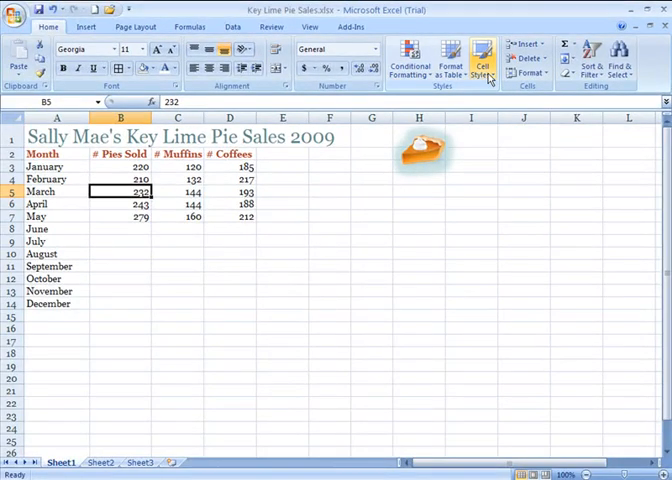
click(482, 60)
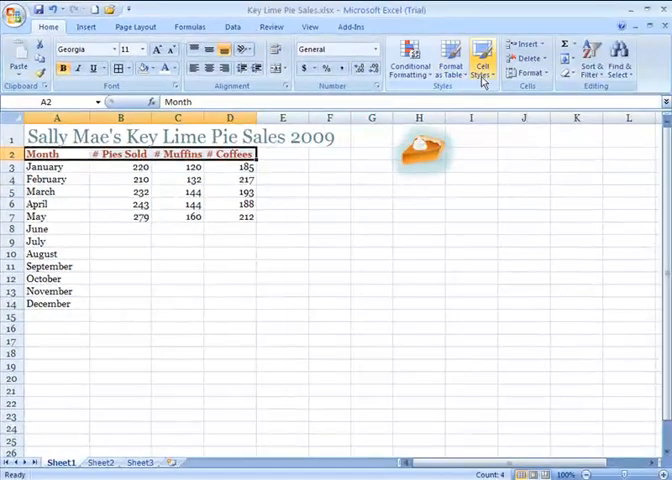
Step: Apply a Titles and Headings cell style to the A2:D2 column headers
click(479, 57)
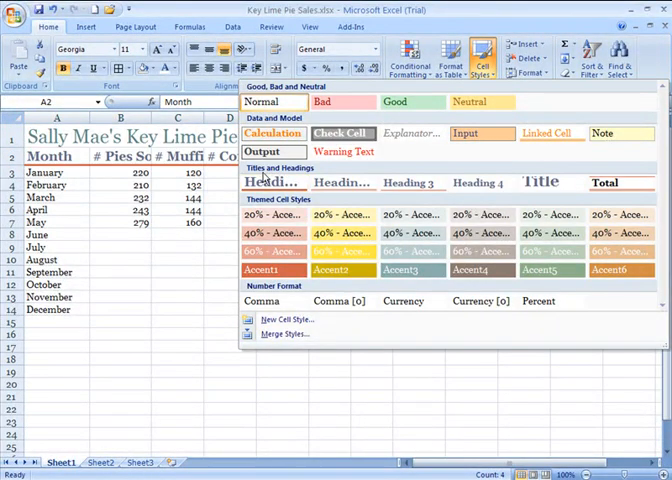
mouse_move(341, 182)
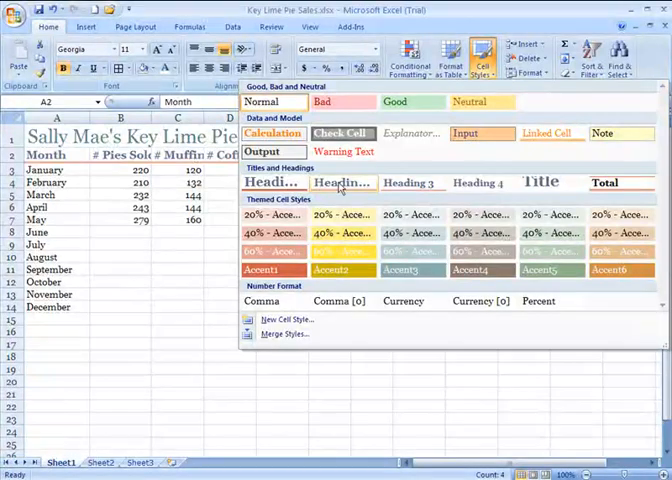
mouse_move(330, 187)
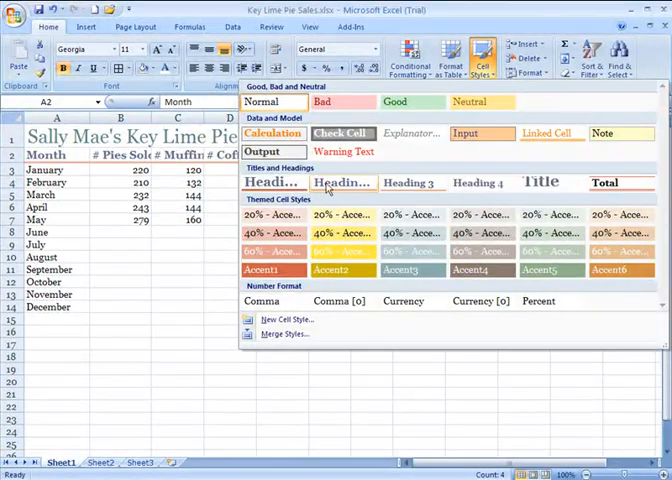
mouse_move(340, 189)
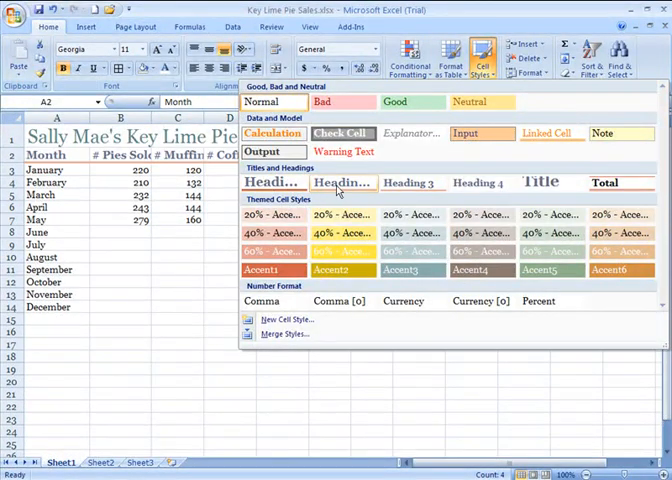
mouse_move(412, 182)
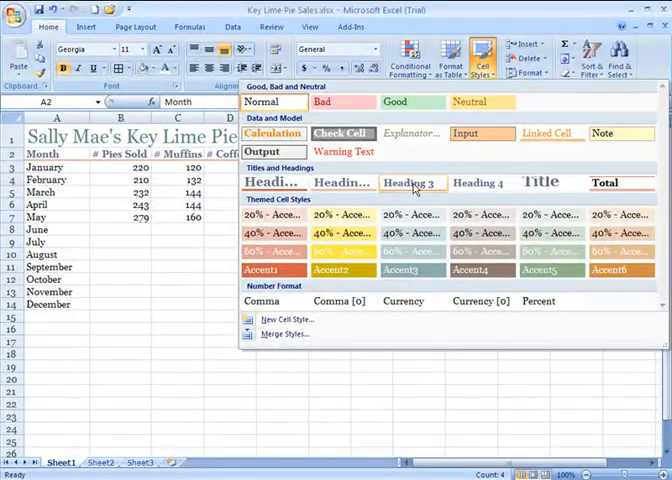
mouse_move(481, 182)
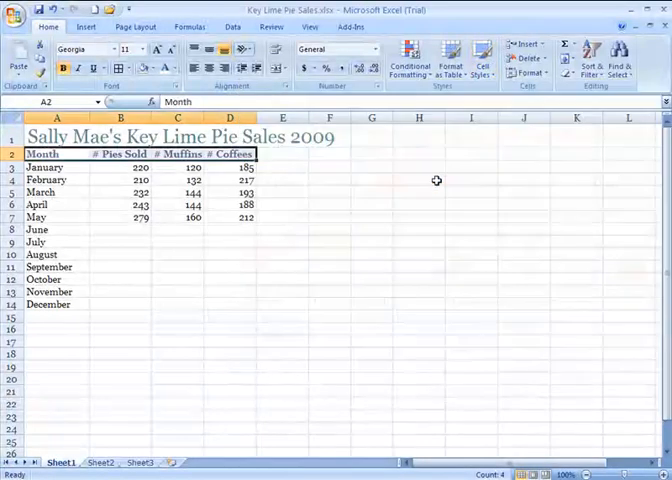
click(177, 192)
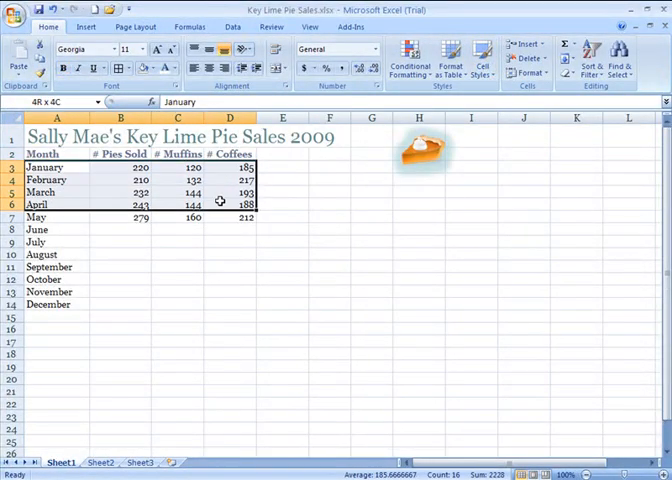
Step: Select the monthly data A3:D14 and open the Cell Styles gallery
drag(220, 200, 218, 302)
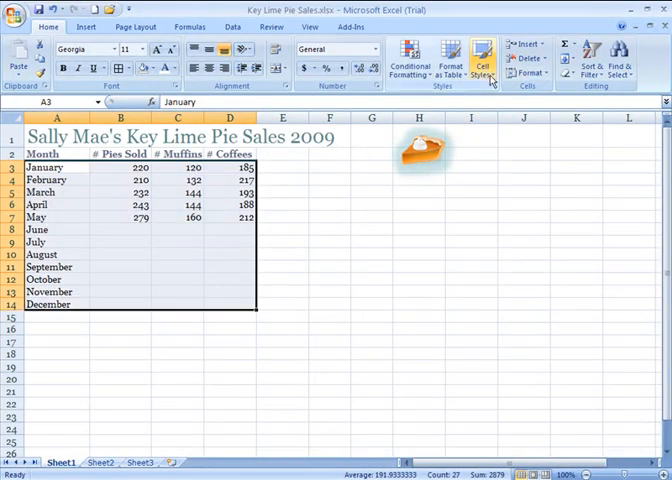
click(483, 58)
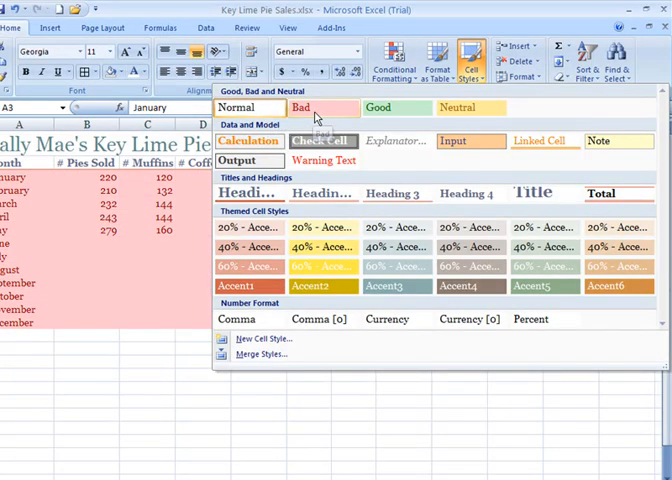
mouse_move(323, 115)
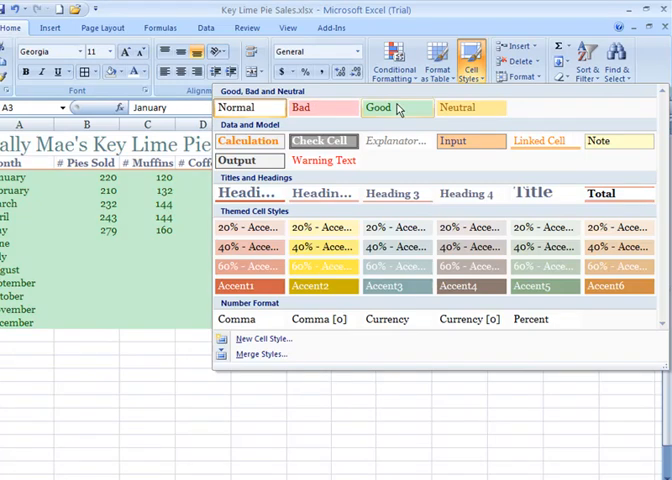
mouse_move(400, 107)
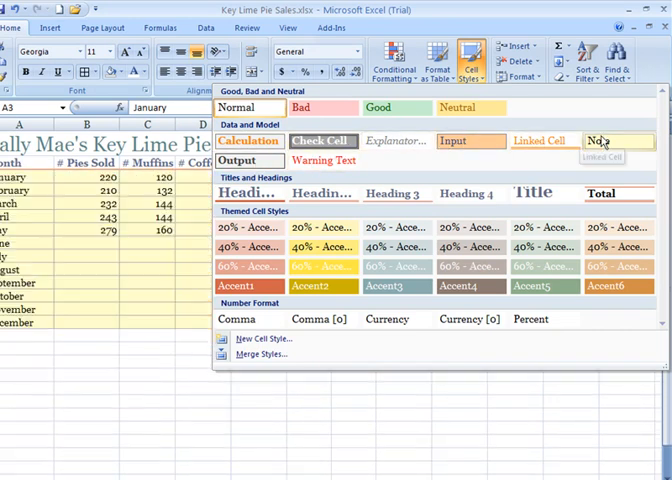
mouse_move(249, 140)
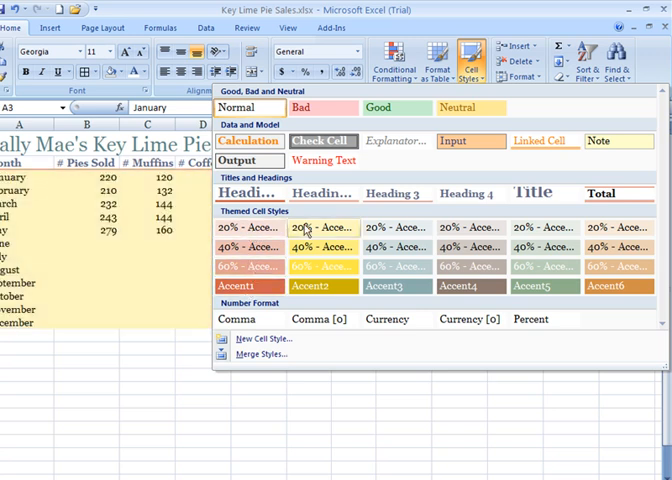
mouse_move(366, 281)
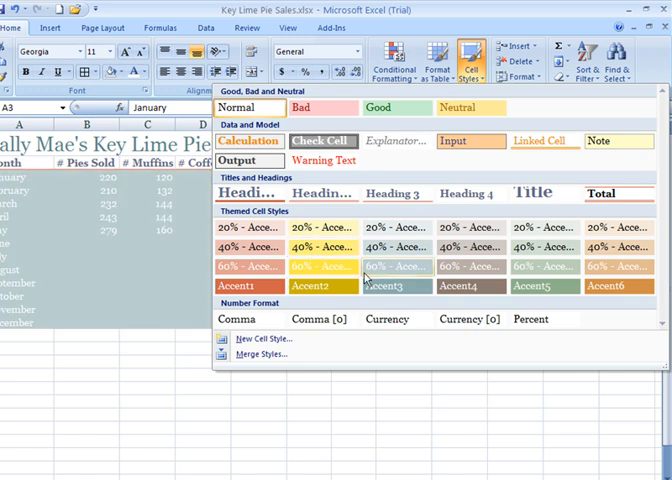
mouse_move(393, 272)
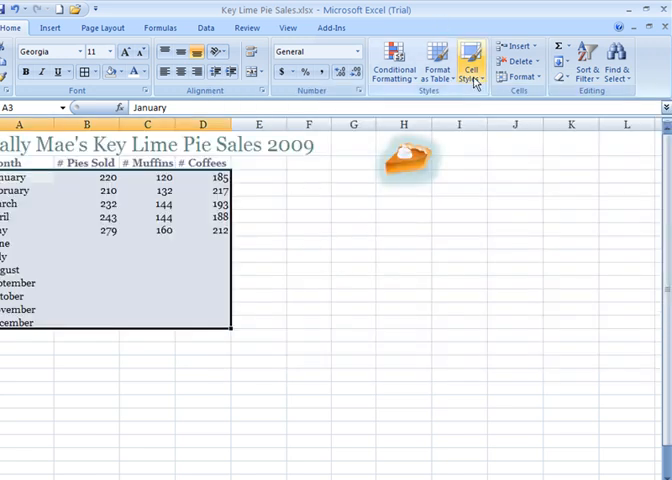
click(472, 57)
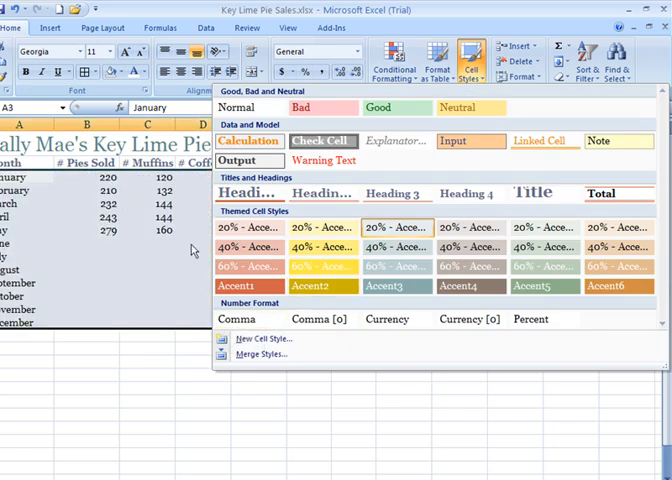
click(247, 319)
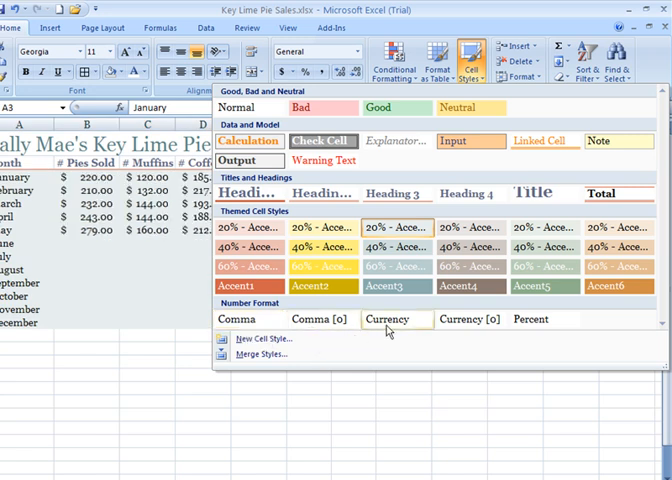
mouse_move(387, 331)
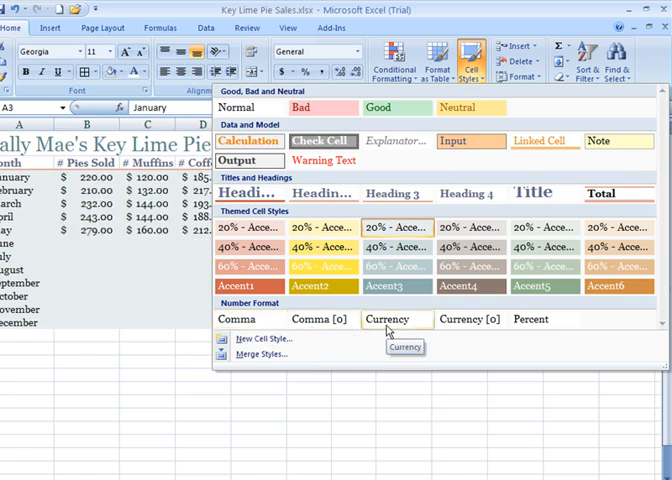
mouse_move(400, 330)
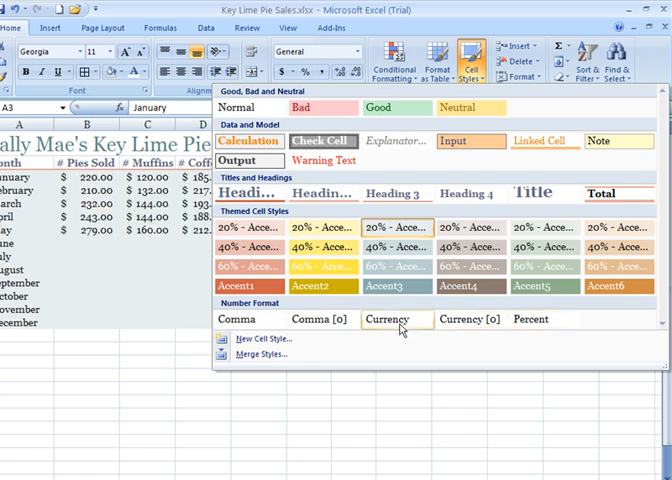
mouse_move(398, 325)
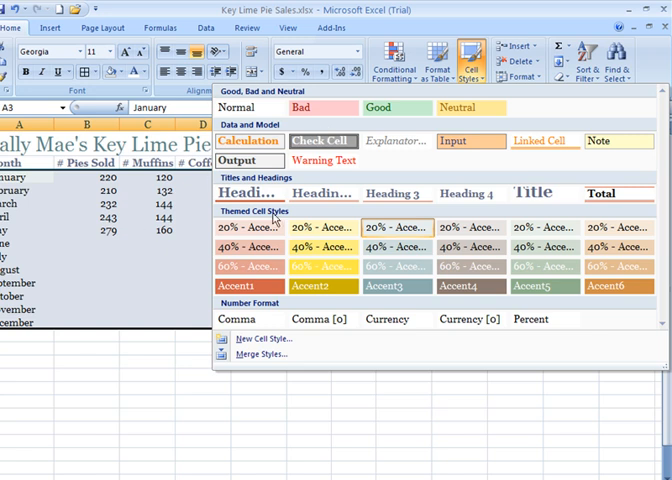
mouse_move(97, 252)
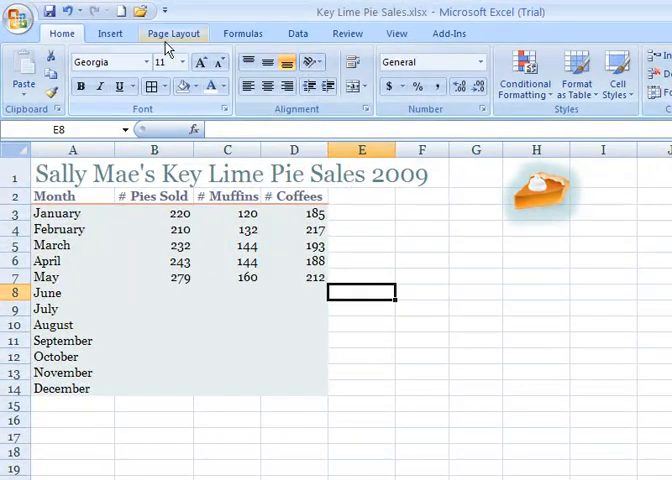
Step: Check the Page Layout theme options, then return to Home and reopen Cell Styles
click(172, 33)
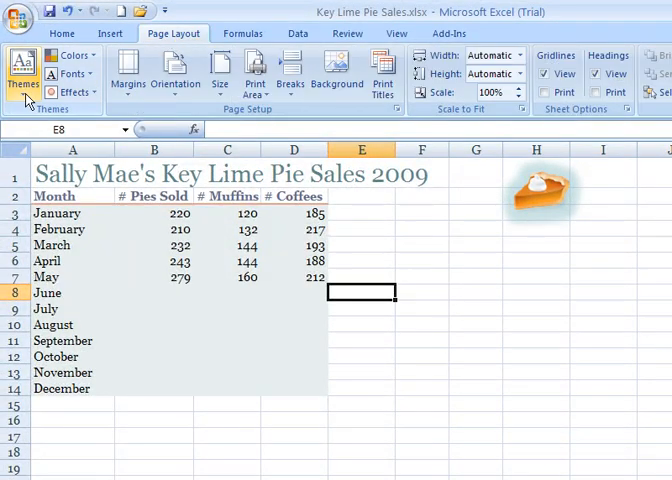
mouse_move(24, 68)
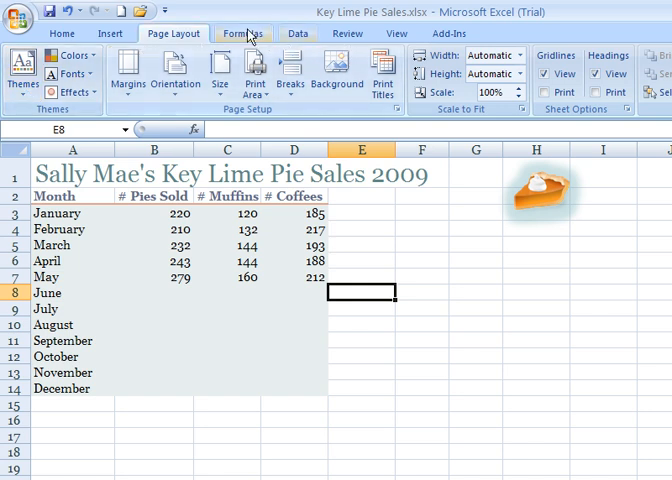
click(78, 33)
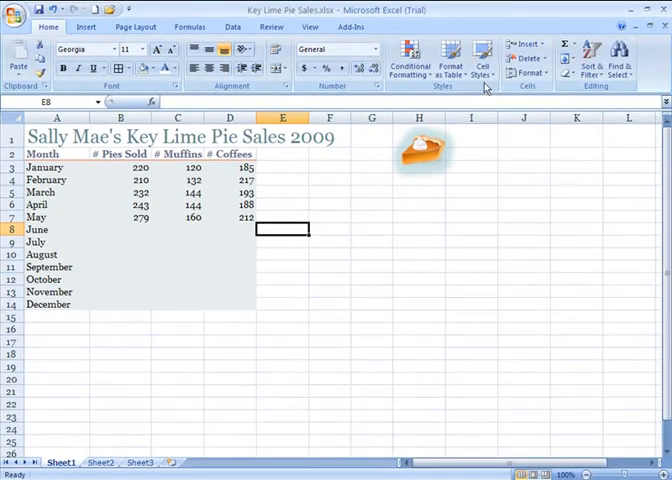
click(479, 58)
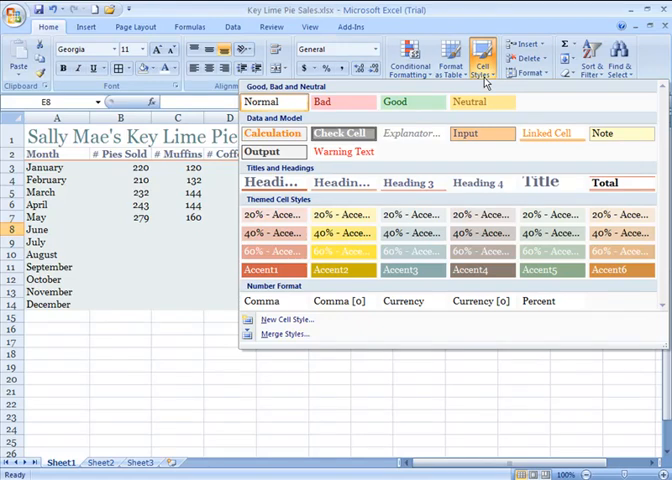